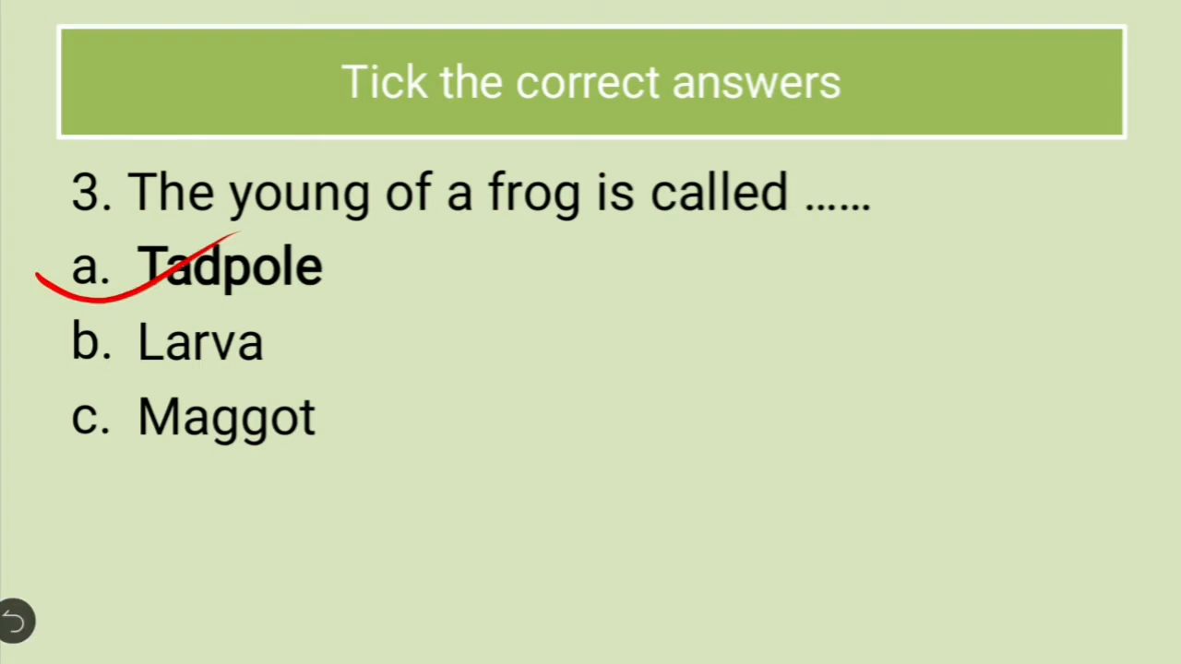
Show question 3 with option a, Tadpole, ticked as the frog's young
left_click(16, 620)
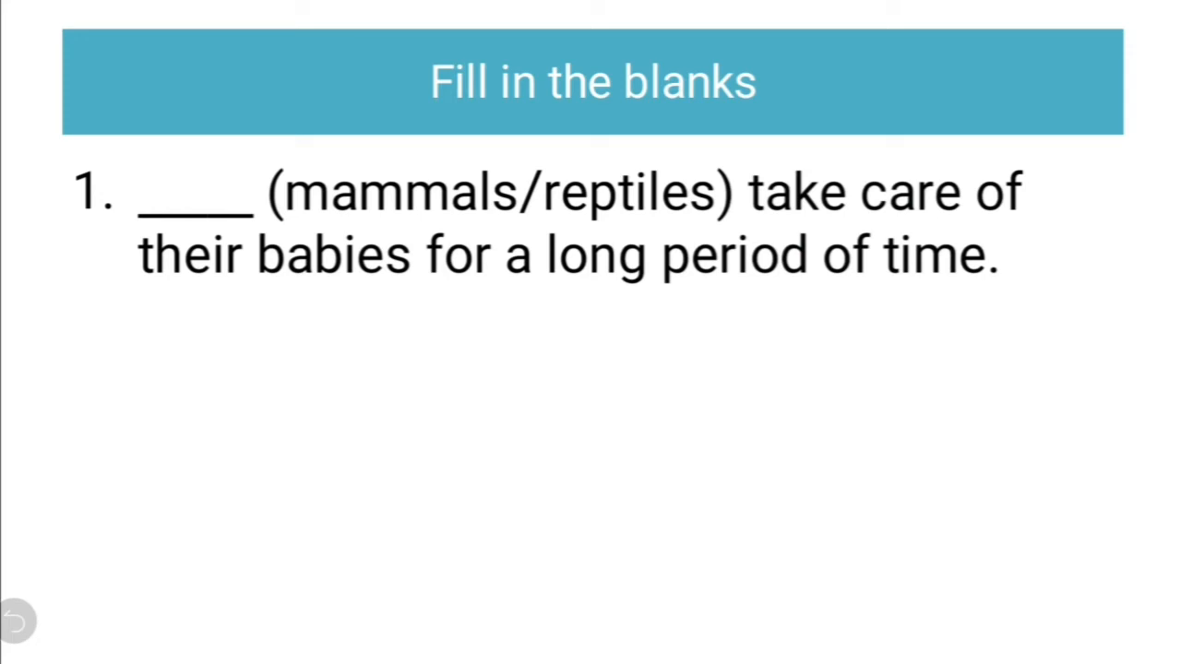
Mark the answer on the blank about mammals caring for babies longest
left_click_drag(397, 206, 521, 144)
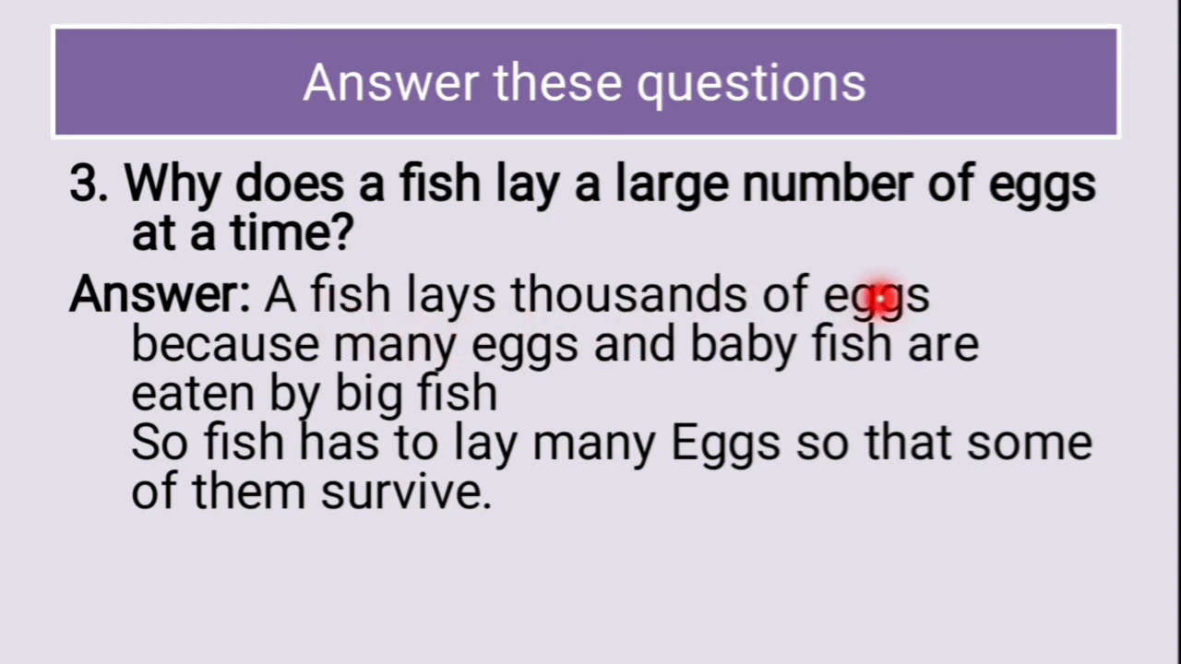
mouse_move(683, 378)
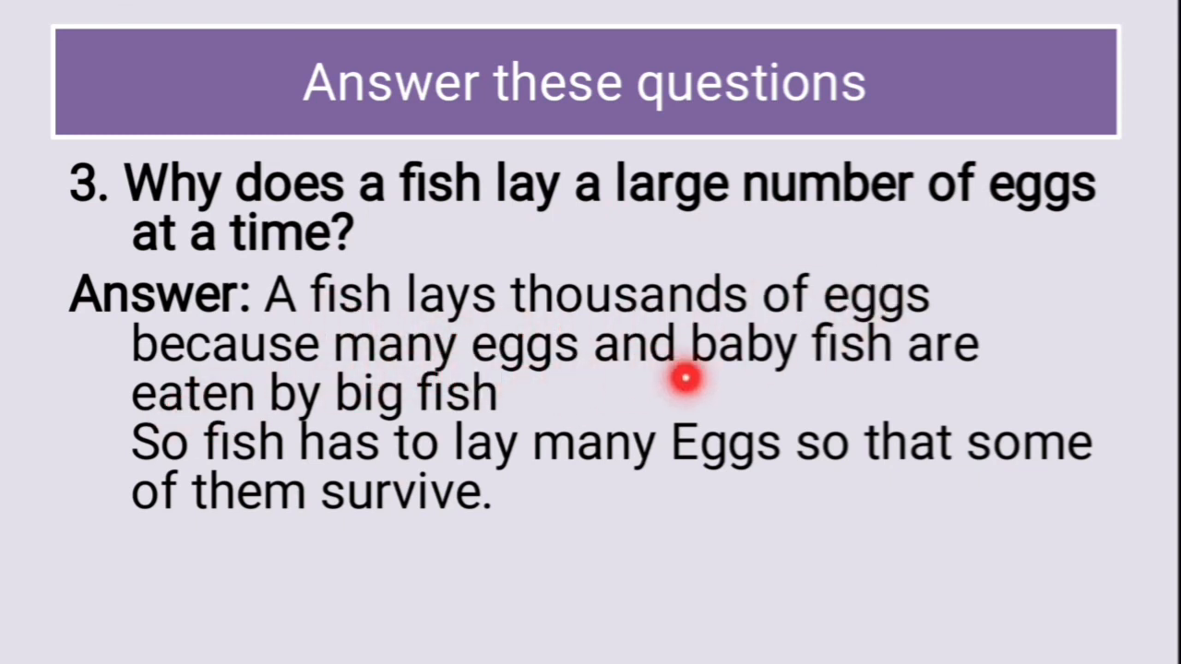
mouse_move(498, 365)
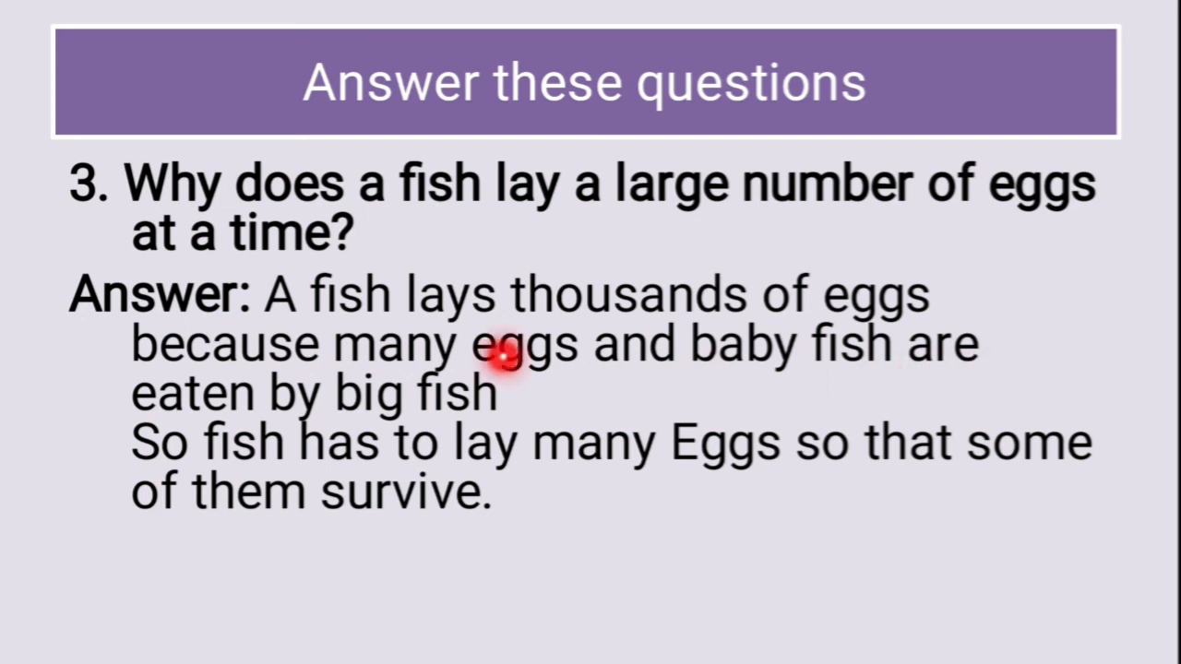
mouse_move(443, 424)
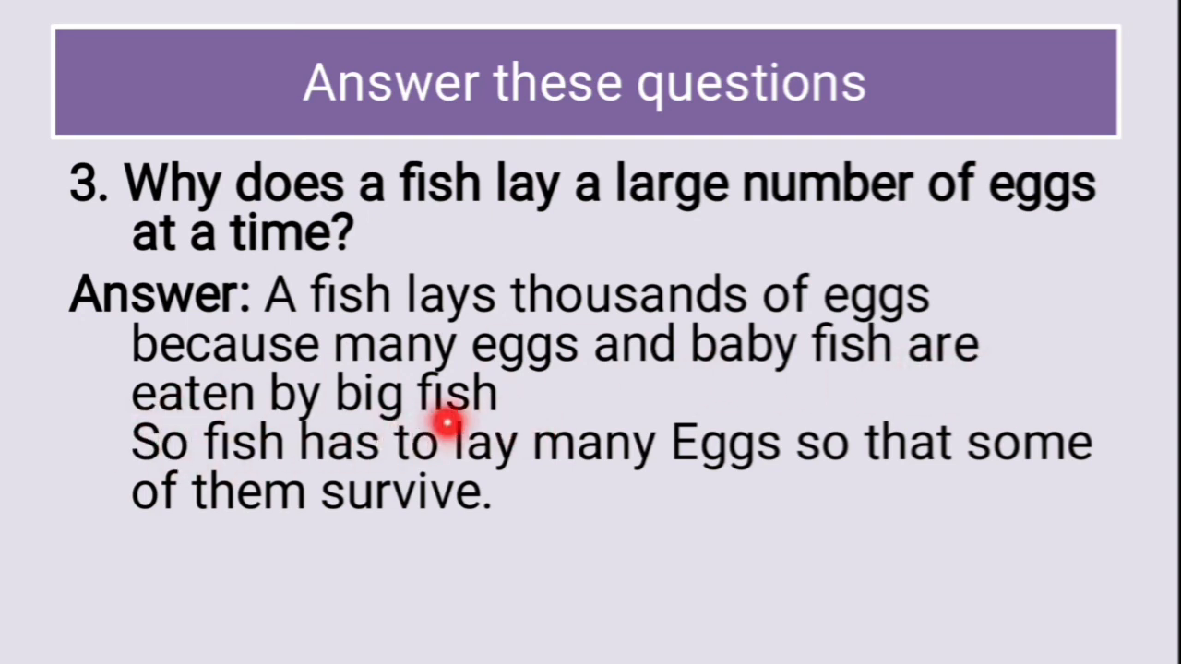
mouse_move(716, 487)
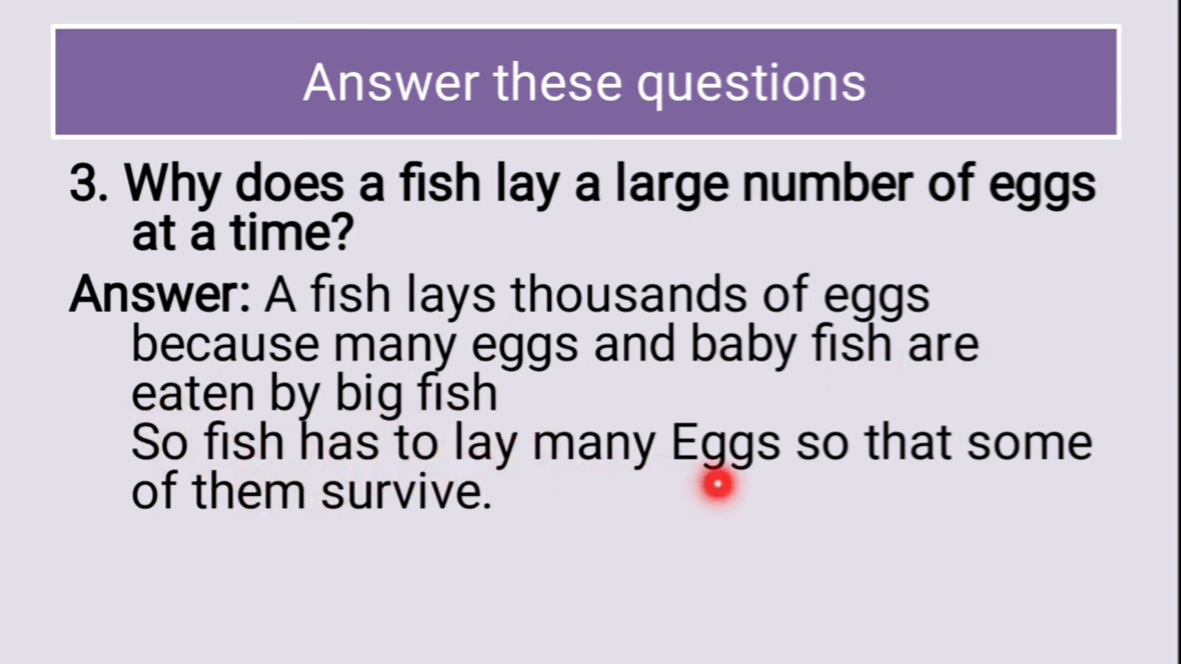